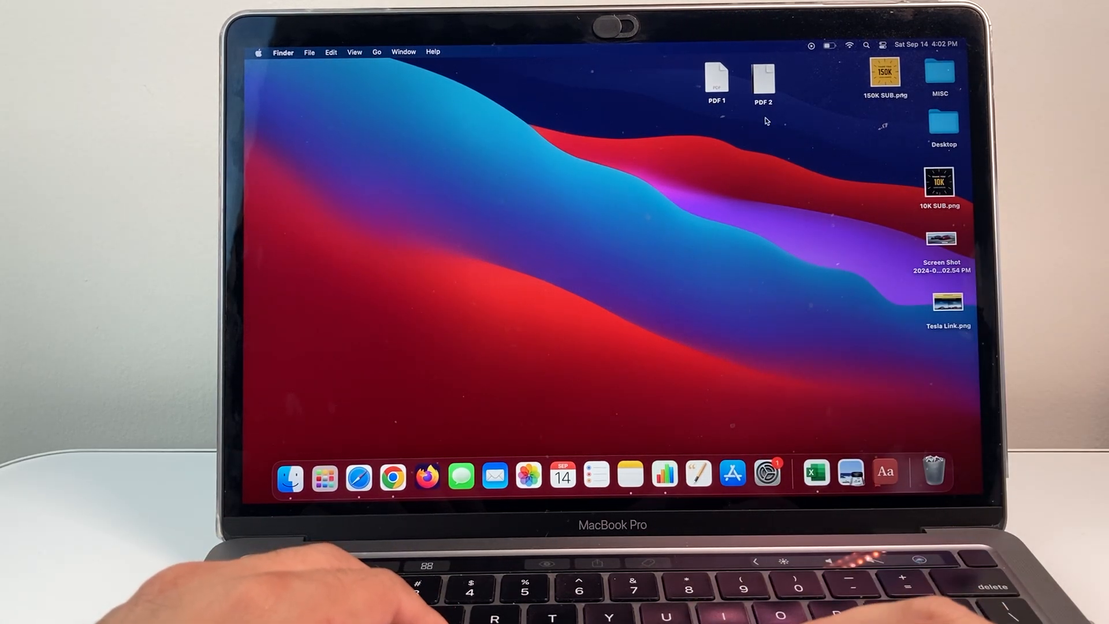
pyautogui.moveTo(850, 474)
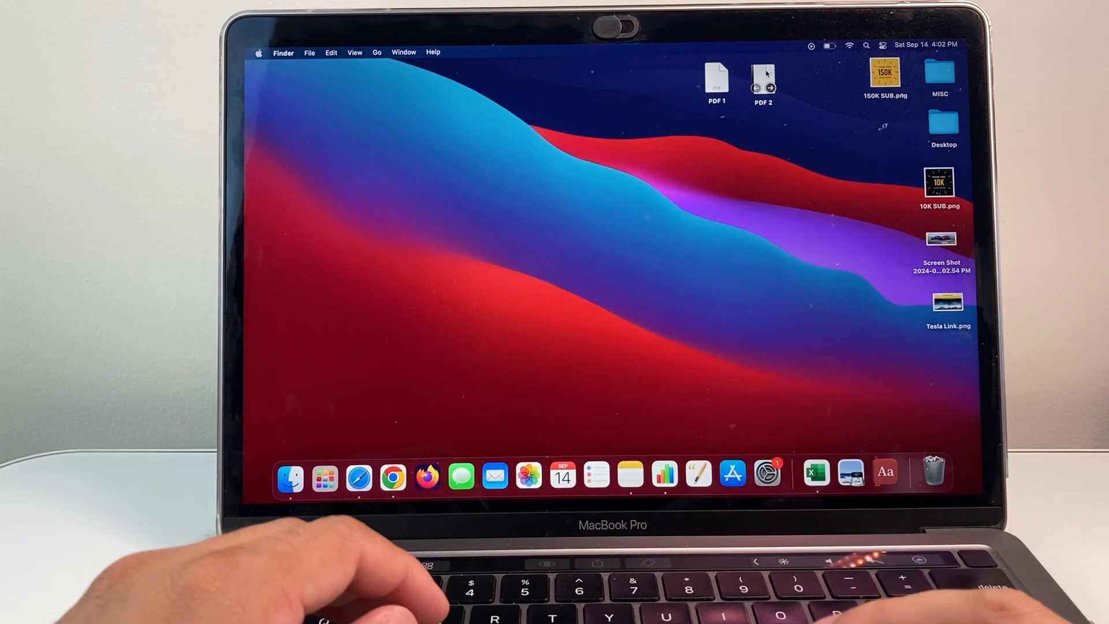
# Step: Open PDF 2 with Preview via Finder's right-click Open With menu
pyautogui.rightClick(763, 77)
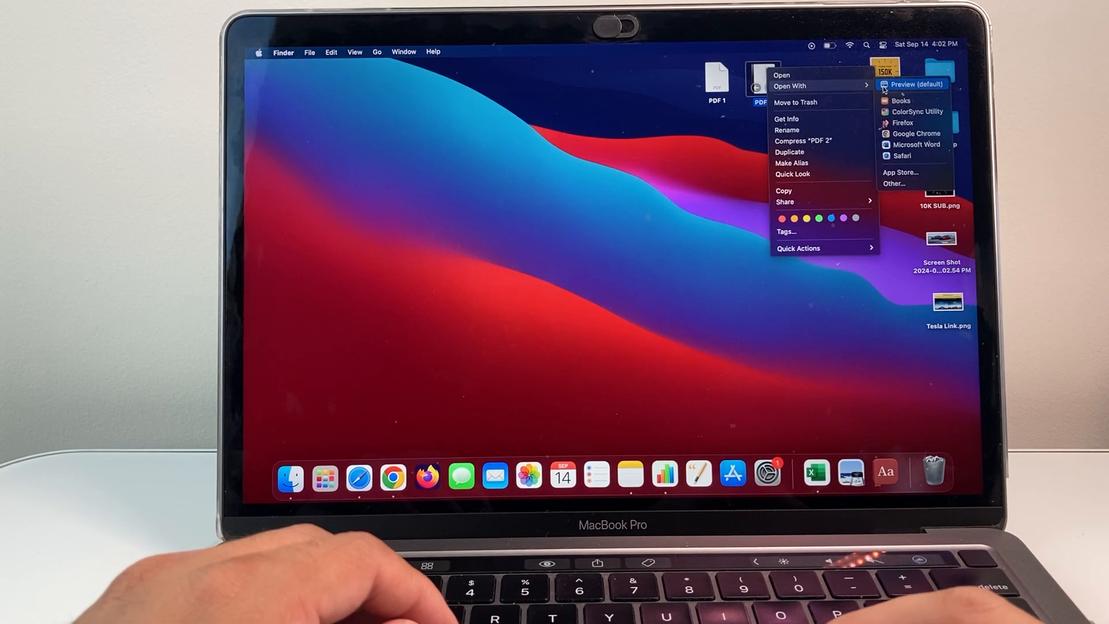
pyautogui.click(913, 84)
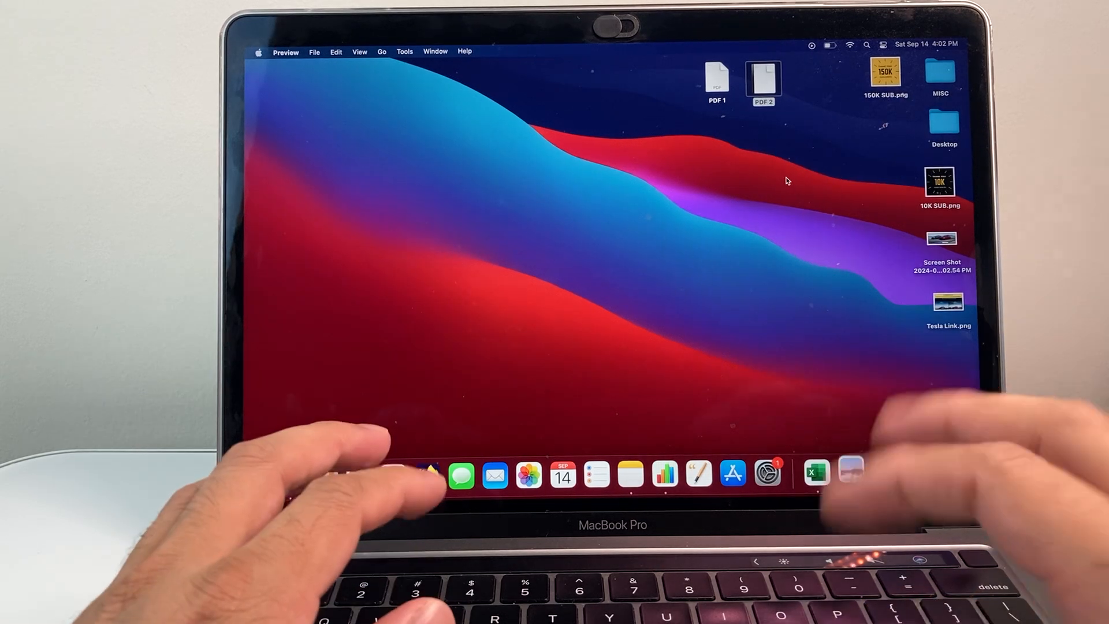
# Step: Open PDF 2 in a Preview window, showing page 1 of 2
pyautogui.doubleClick(763, 70)
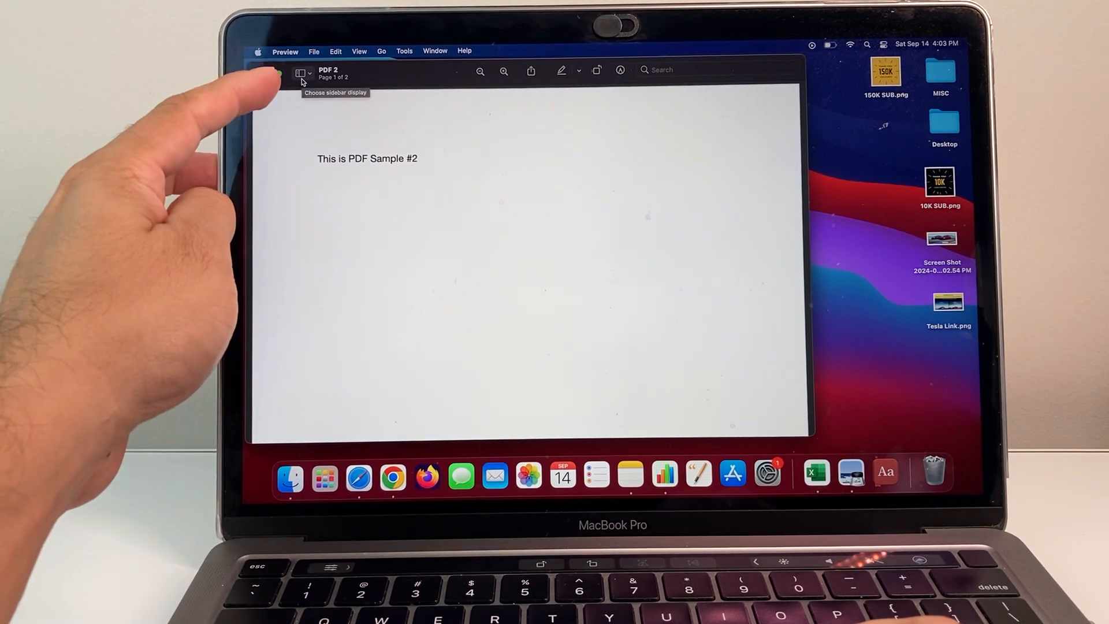
# Step: Switch Preview's sidebar to Thumbnails view to show both pages
pyautogui.click(299, 73)
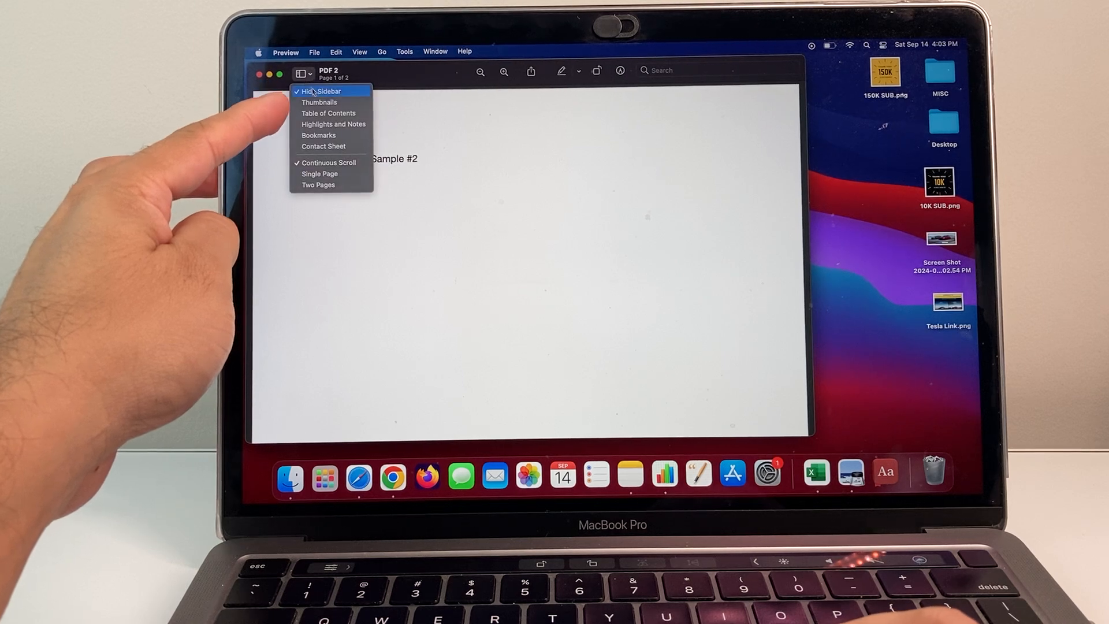
pyautogui.click(319, 101)
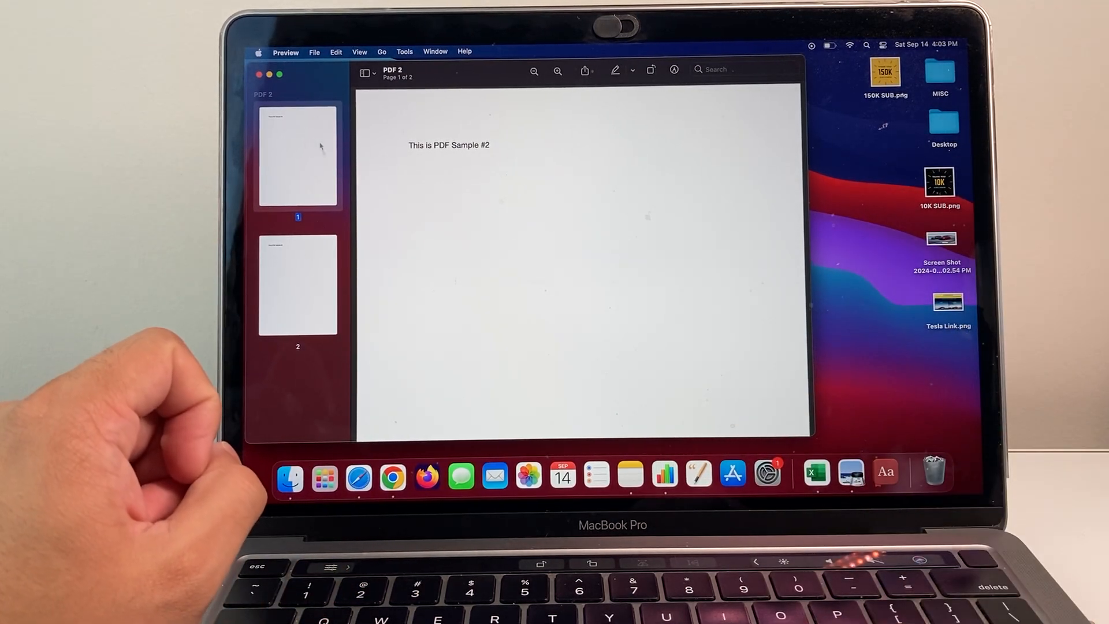
# Step: Select the page 2 thumbnail and bring up the Edit menu
pyautogui.click(297, 283)
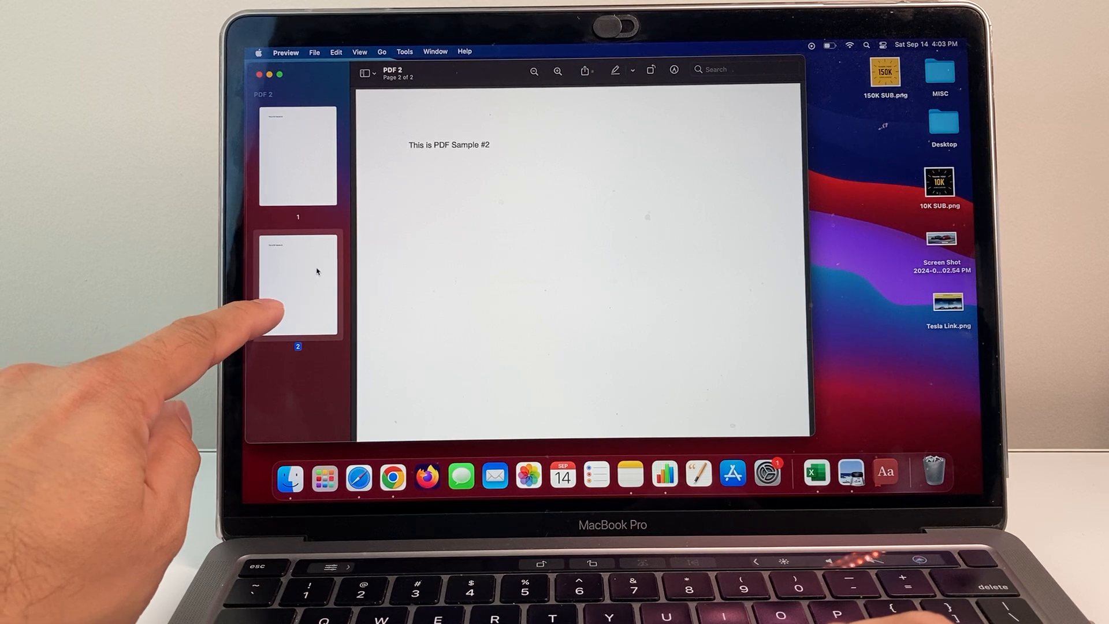
pyautogui.rightClick(297, 286)
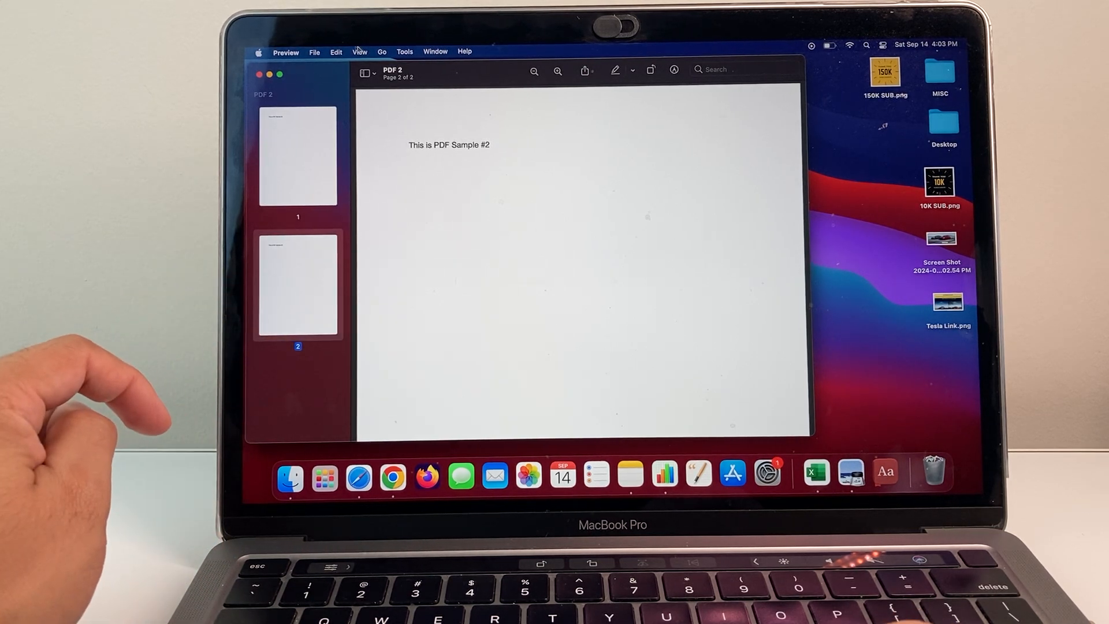
pyautogui.click(337, 51)
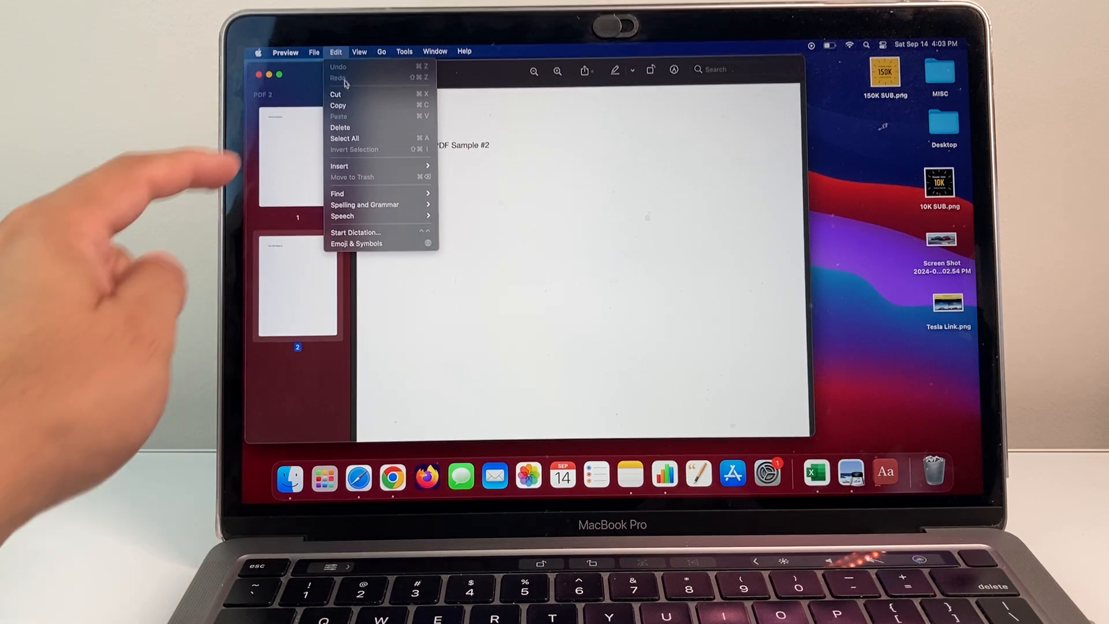
pyautogui.moveTo(357, 130)
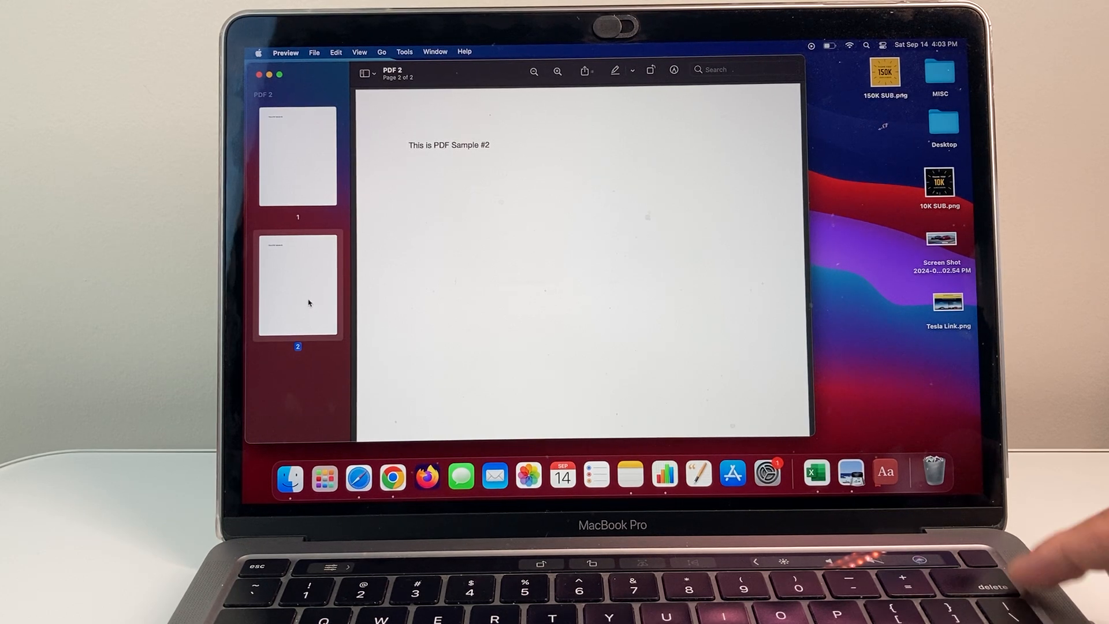
pyautogui.moveTo(311, 78)
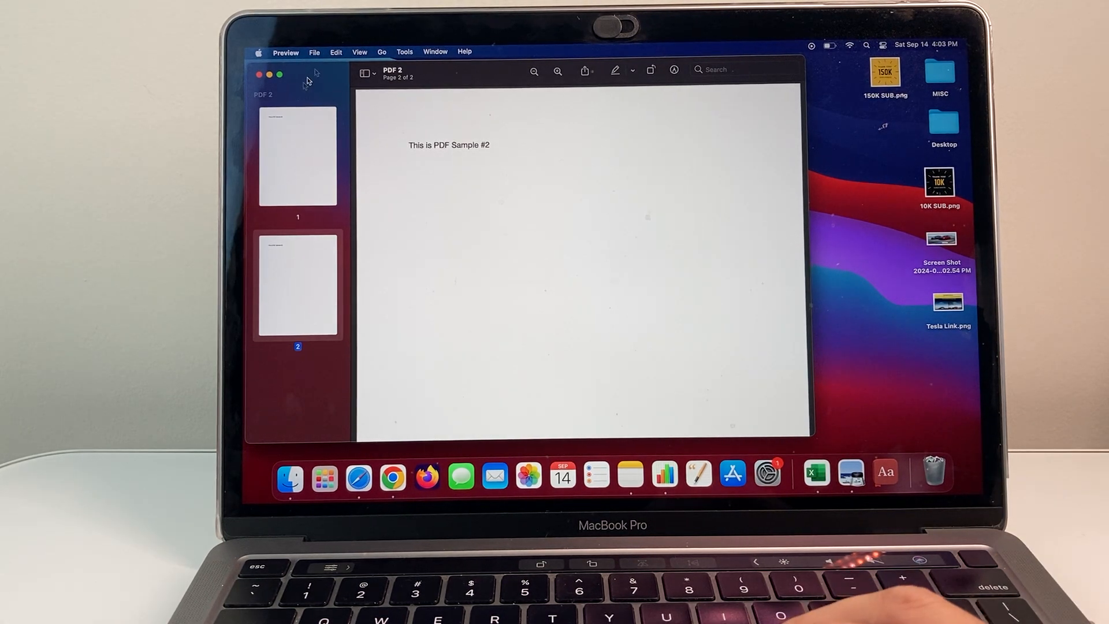
# Step: Delete page 2, save PDF 2, then close and reopen it with one page
pyautogui.click(335, 51)
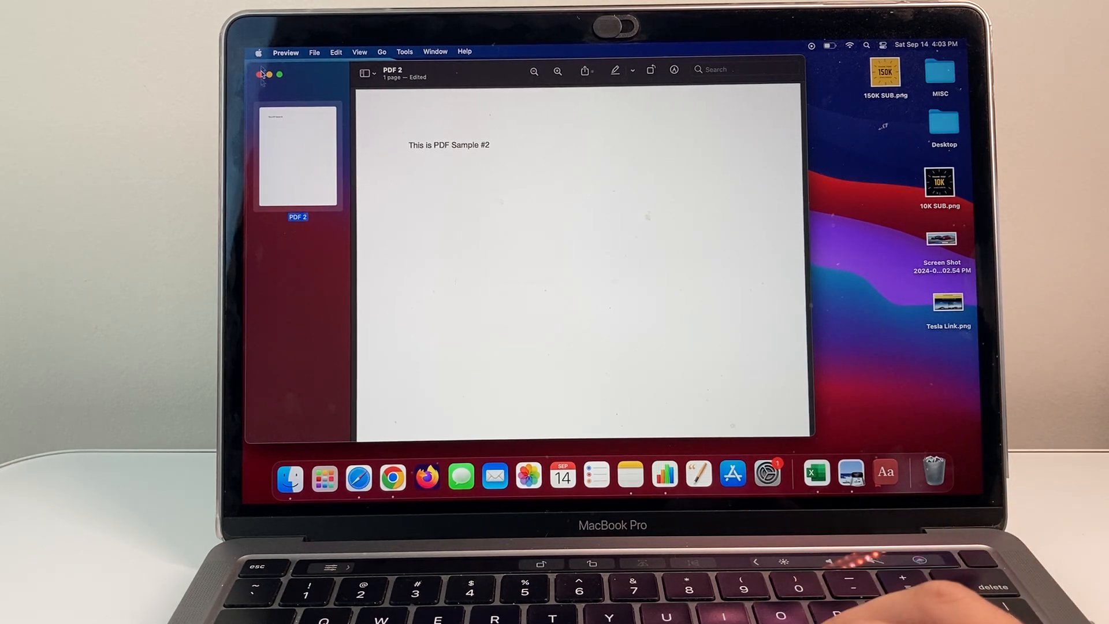
pyautogui.click(313, 52)
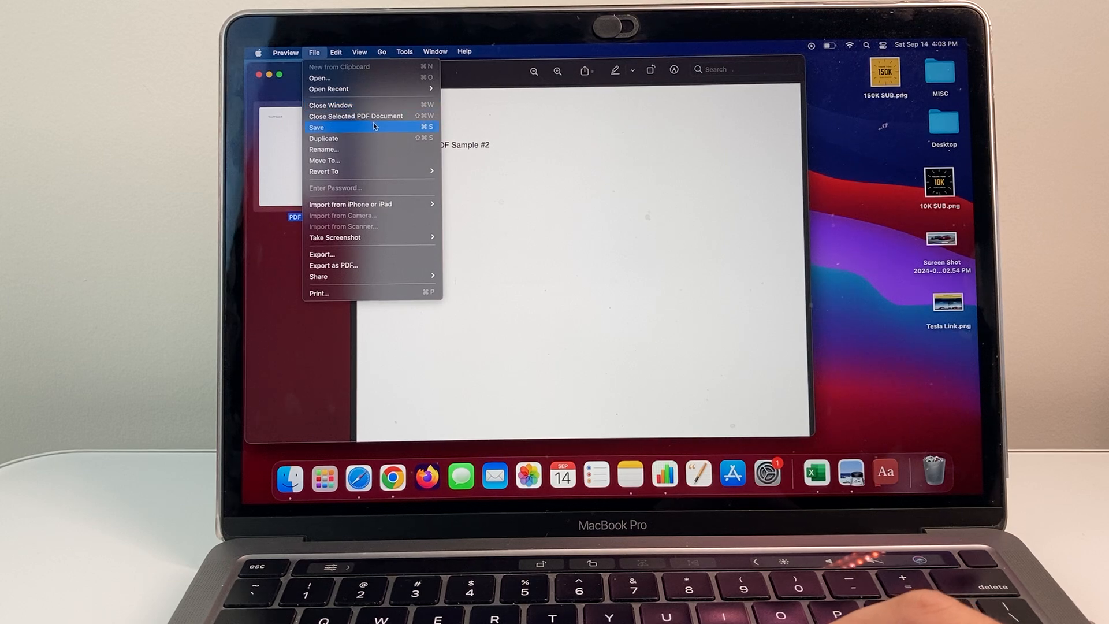
pyautogui.click(316, 127)
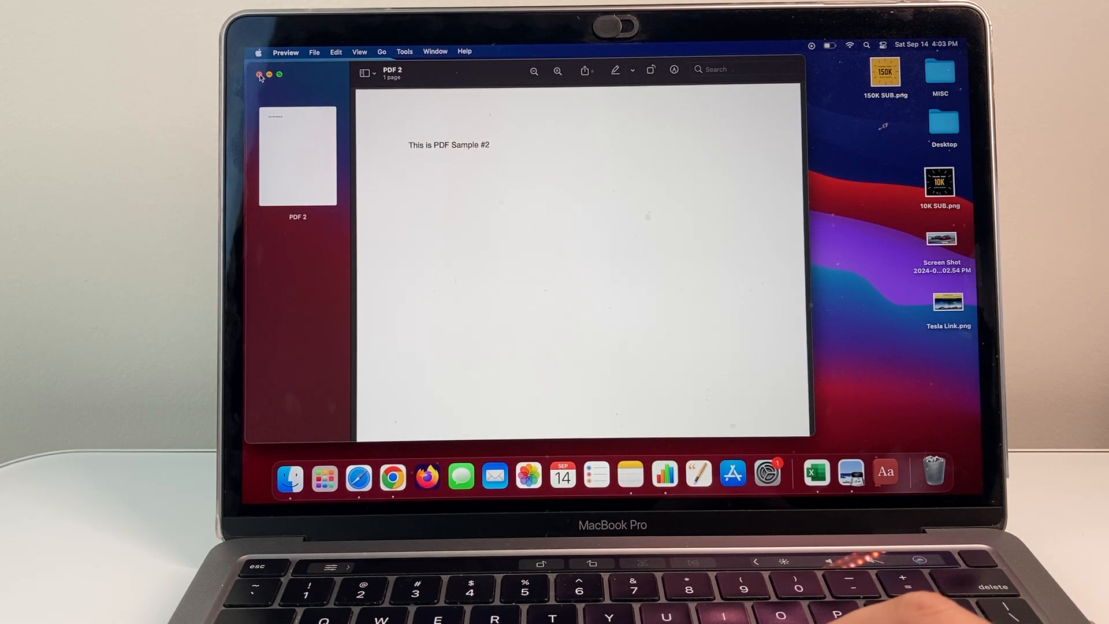
pyautogui.click(260, 75)
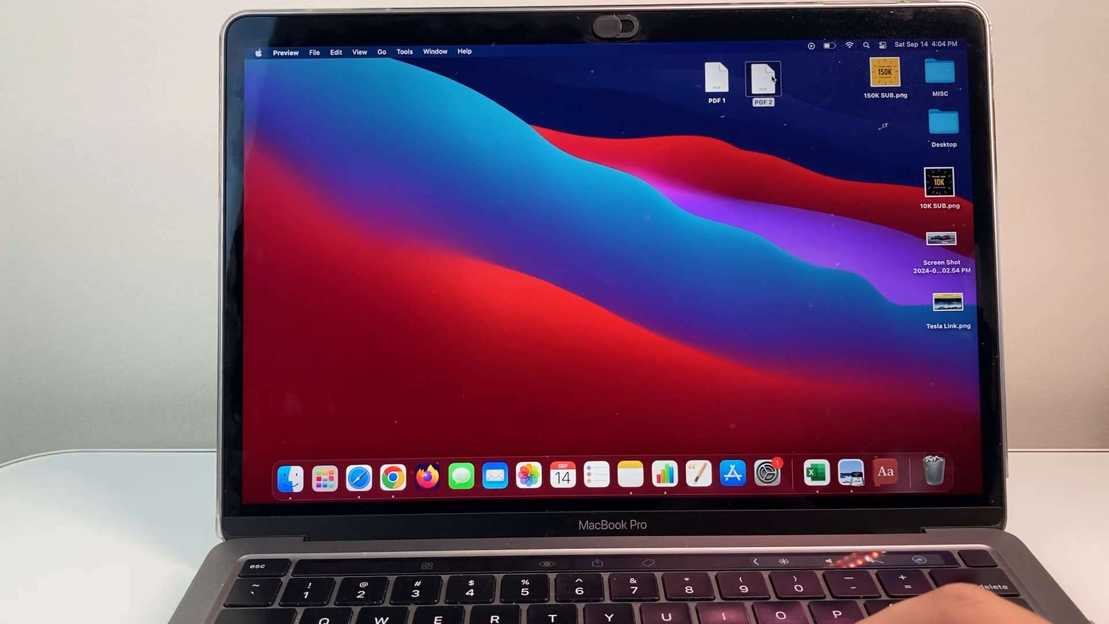
pyautogui.doubleClick(763, 78)
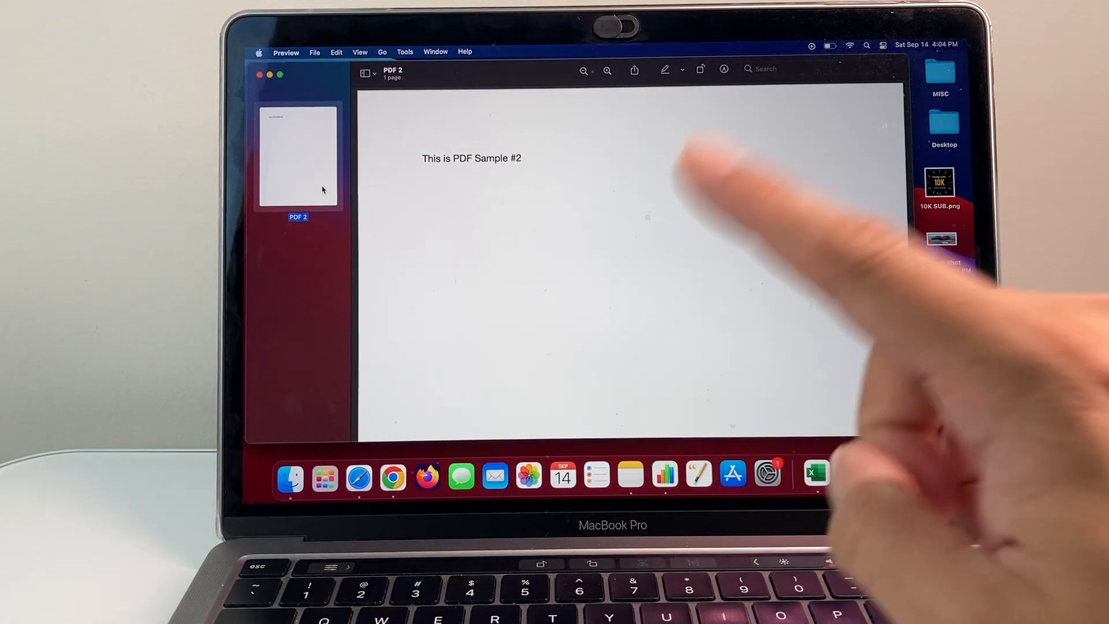